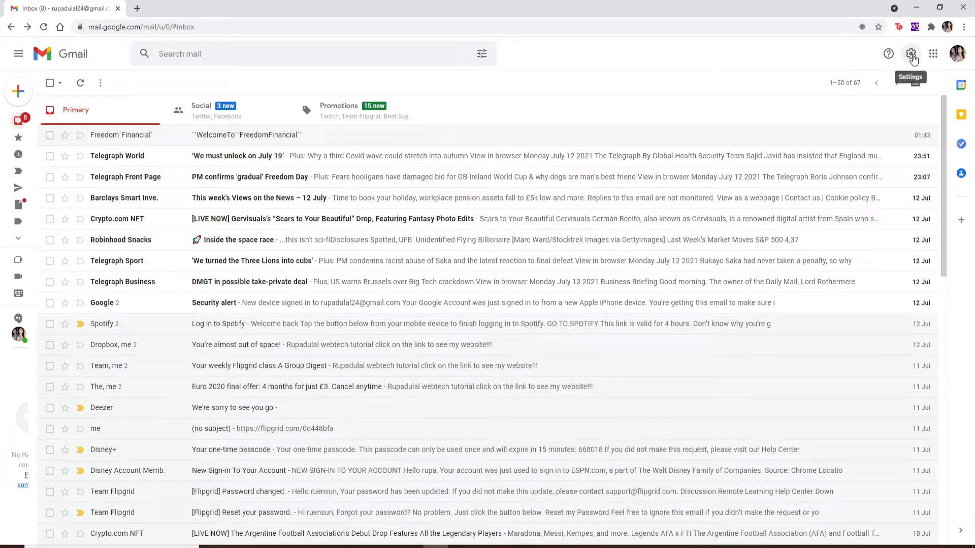
Reach Gmail's full settings page via the gear's quick settings panel
left_click(909, 54)
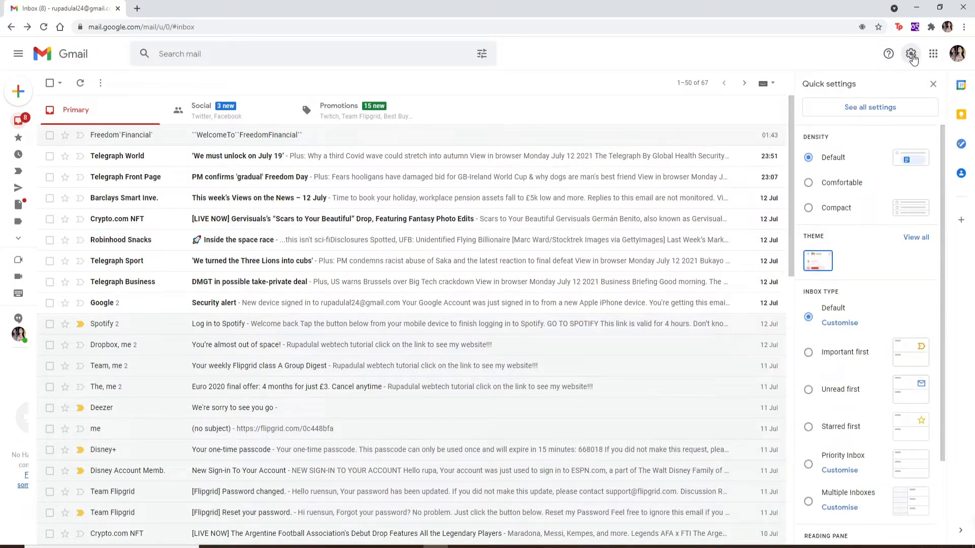
mouse_move(869, 106)
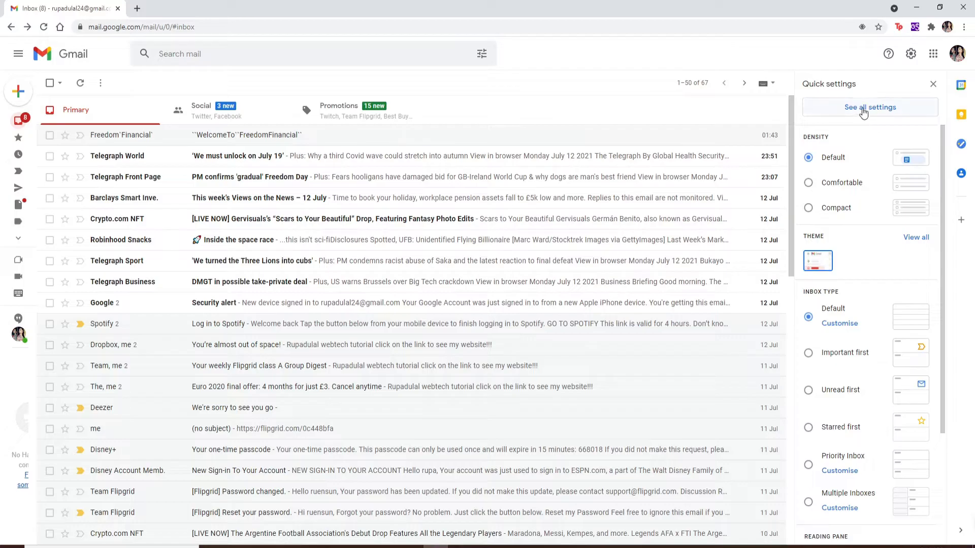
left_click(869, 107)
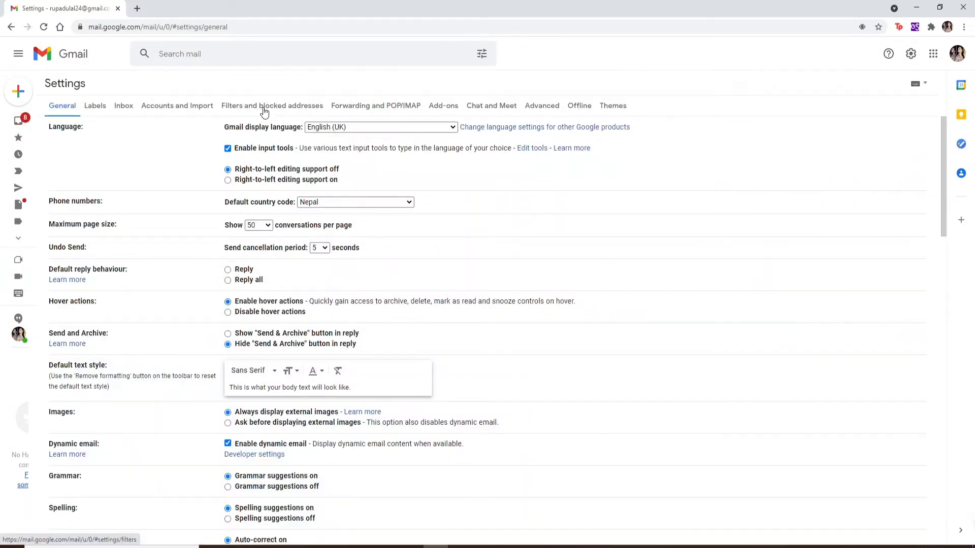
Show the Filters and blocked addresses settings listing Consumer Attention and Daraz Np
left_click(272, 104)
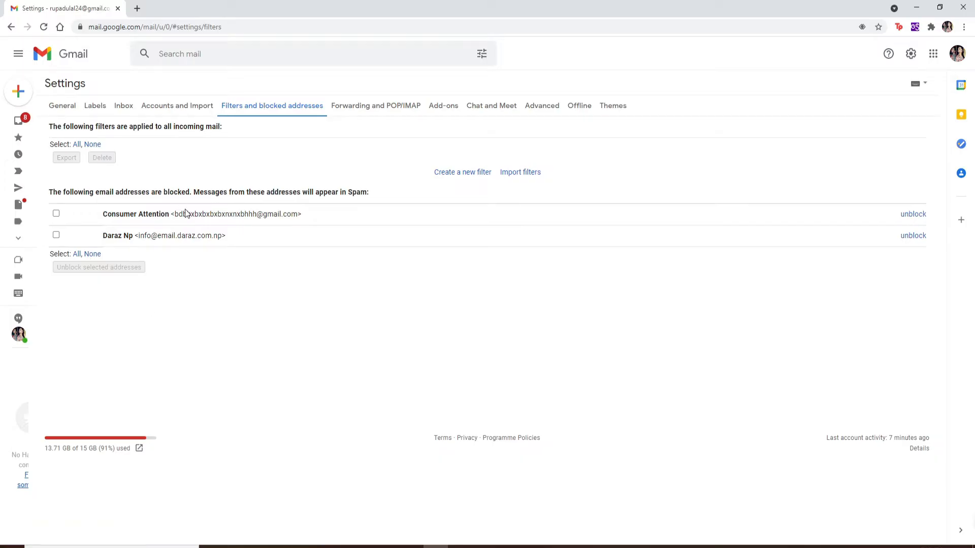
mouse_move(879, 229)
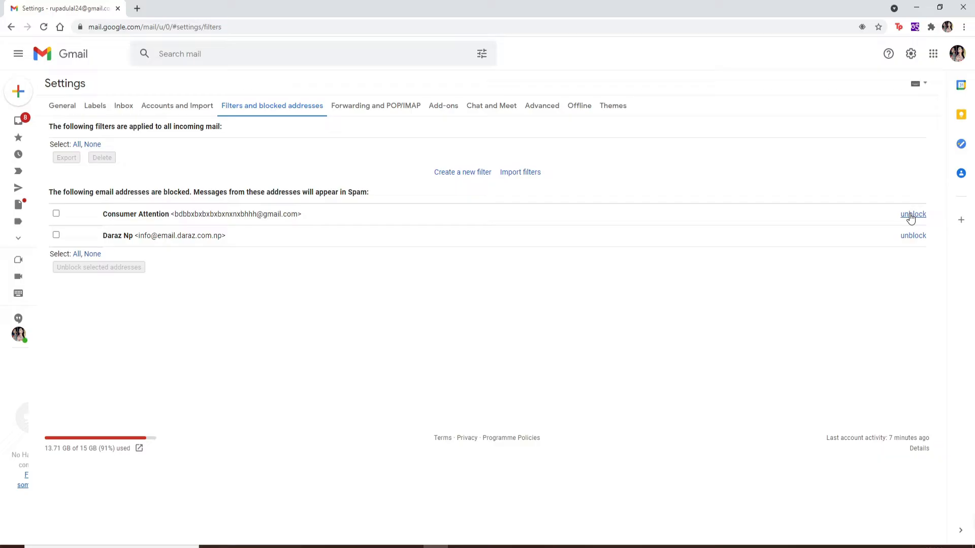
Unblock Consumer Attention and Daraz Np so no blocked addresses remain
left_click(913, 214)
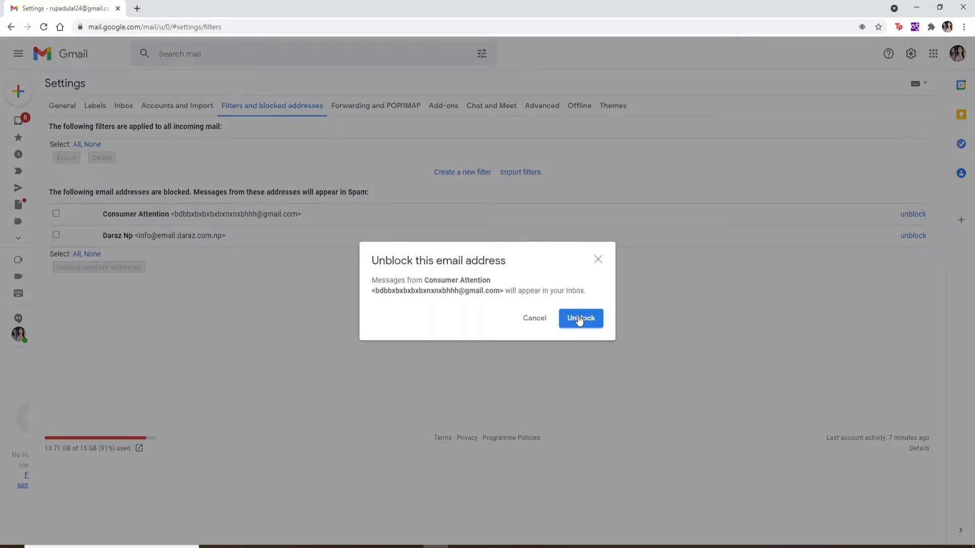
left_click(580, 318)
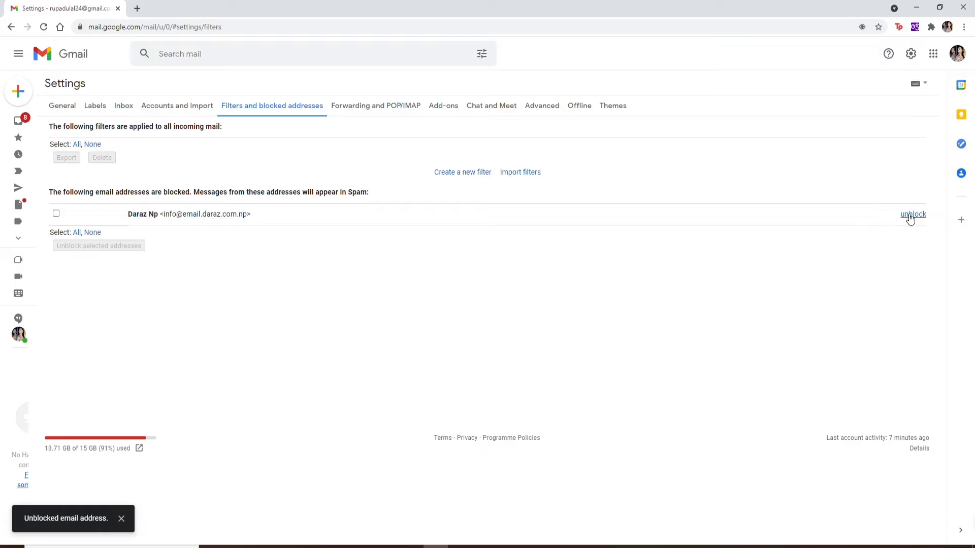
left_click(913, 215)
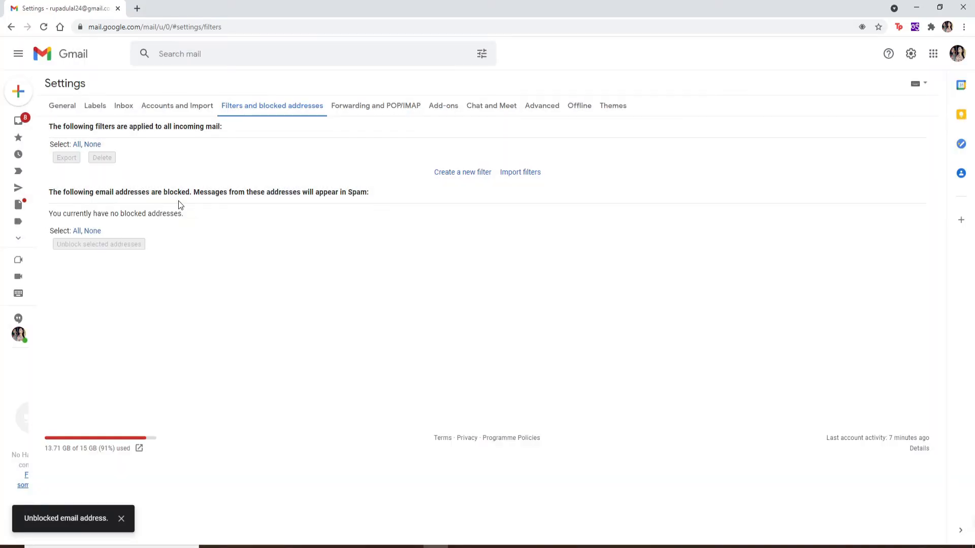
mouse_move(156, 229)
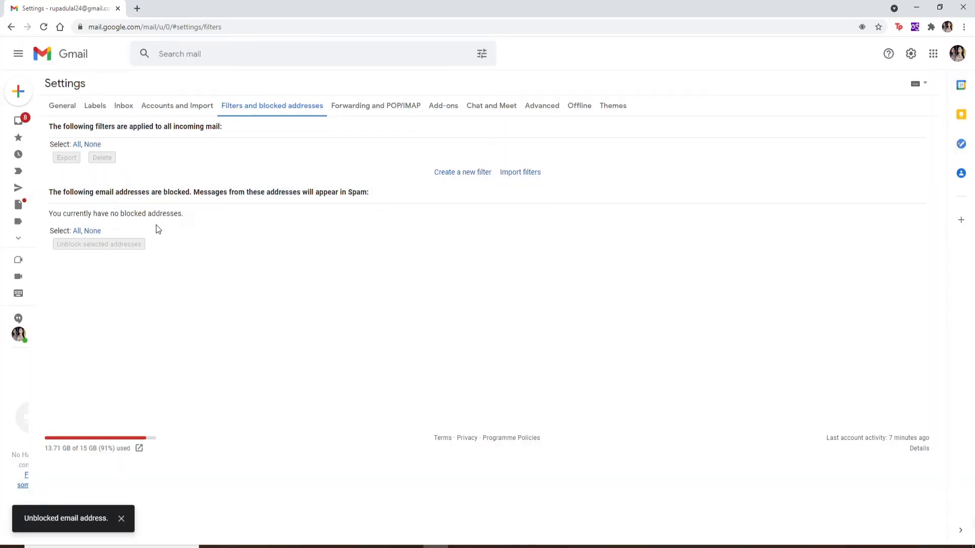